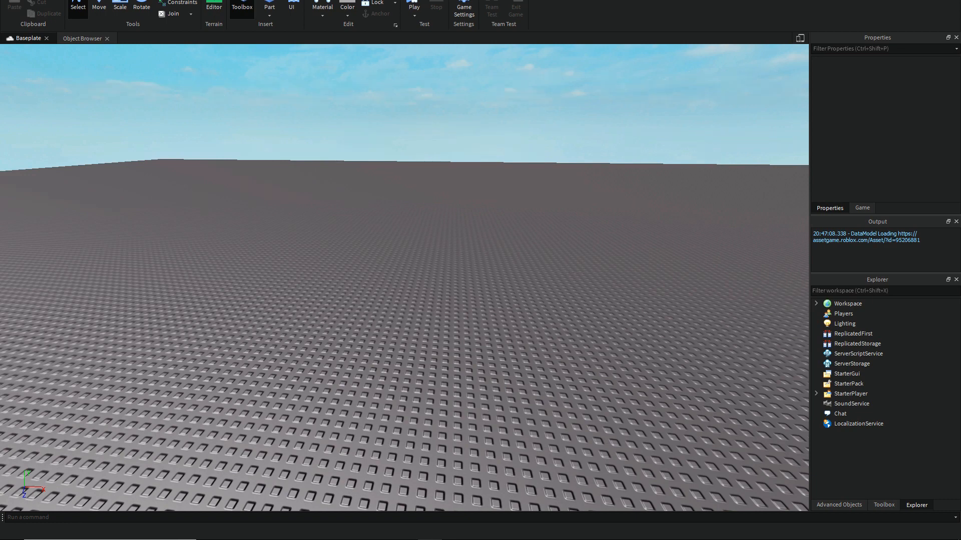
pyautogui.moveTo(415, 182)
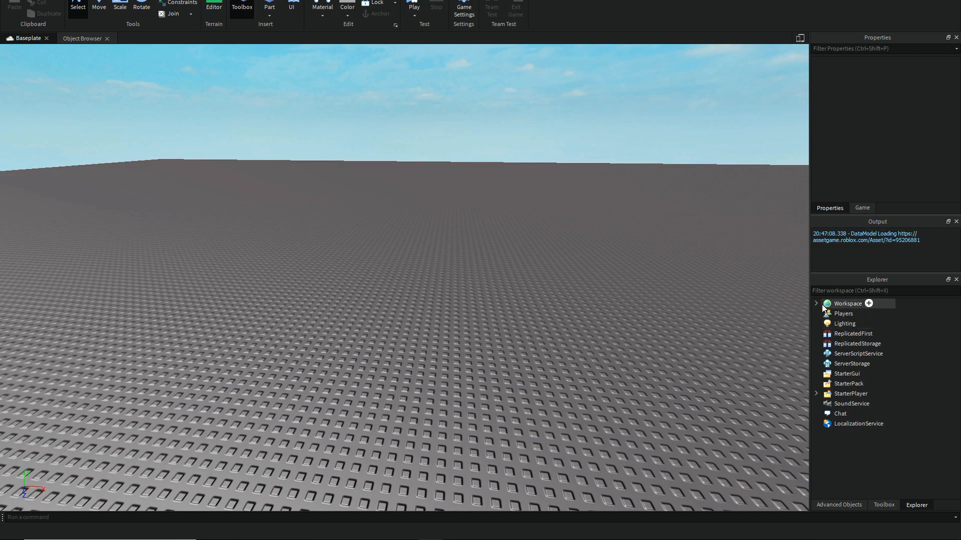
pyautogui.moveTo(517, 266)
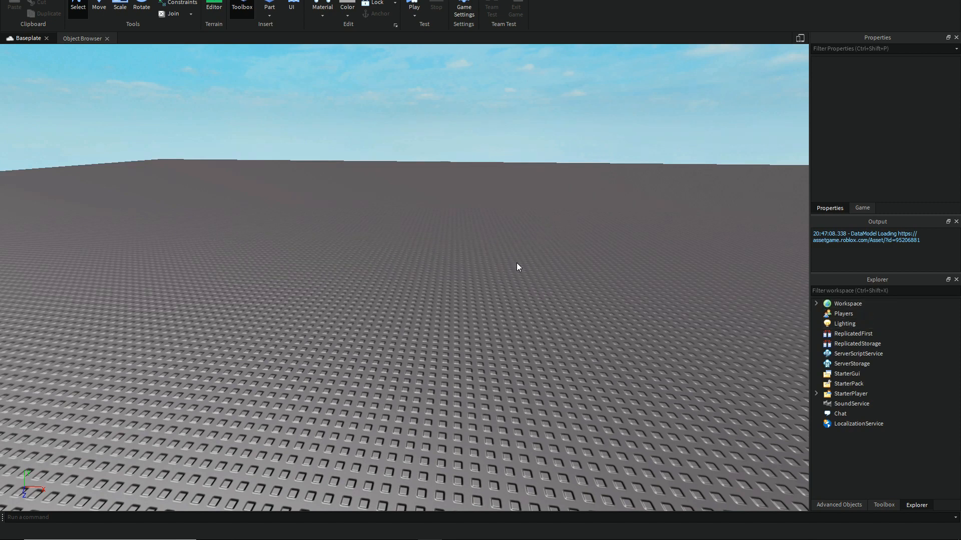
pyautogui.moveTo(608, 154)
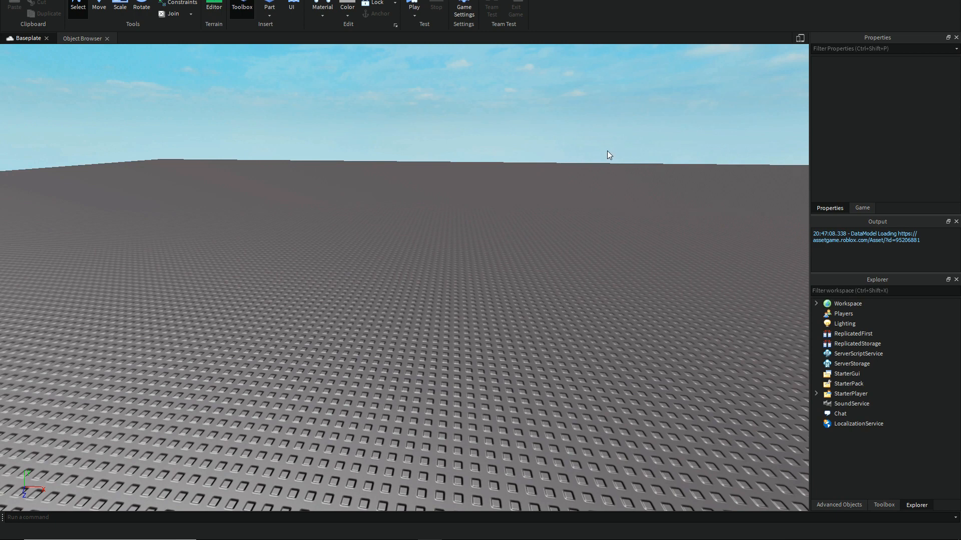
pyautogui.moveTo(607, 163)
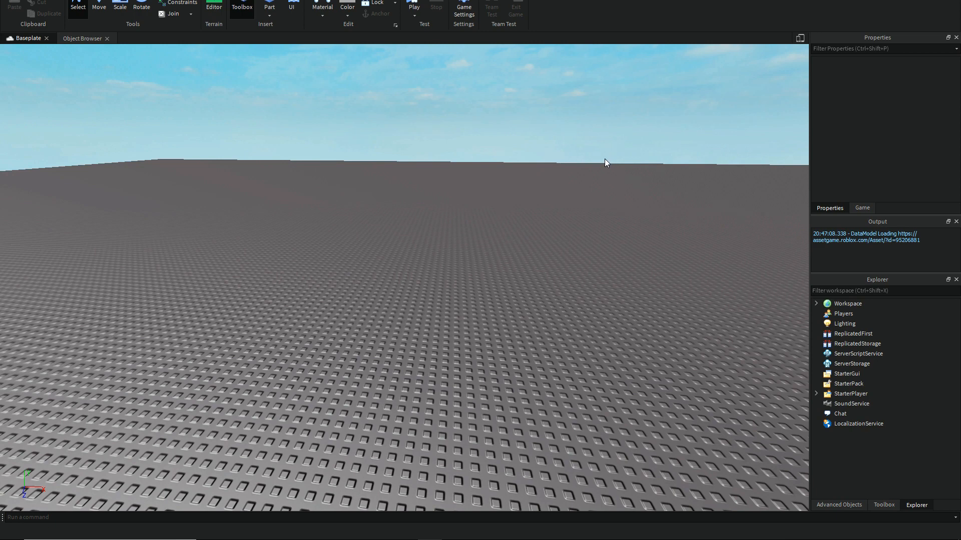
pyautogui.moveTo(646, 162)
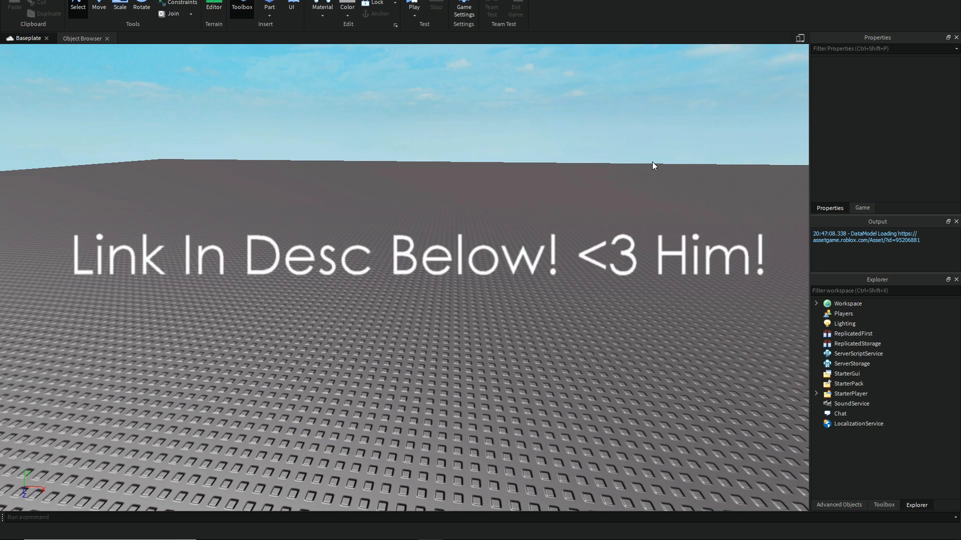
# Expand Workspace and StarterPlayer in the Explorer and insert a new Part into Workspace.
pyautogui.click(816, 303)
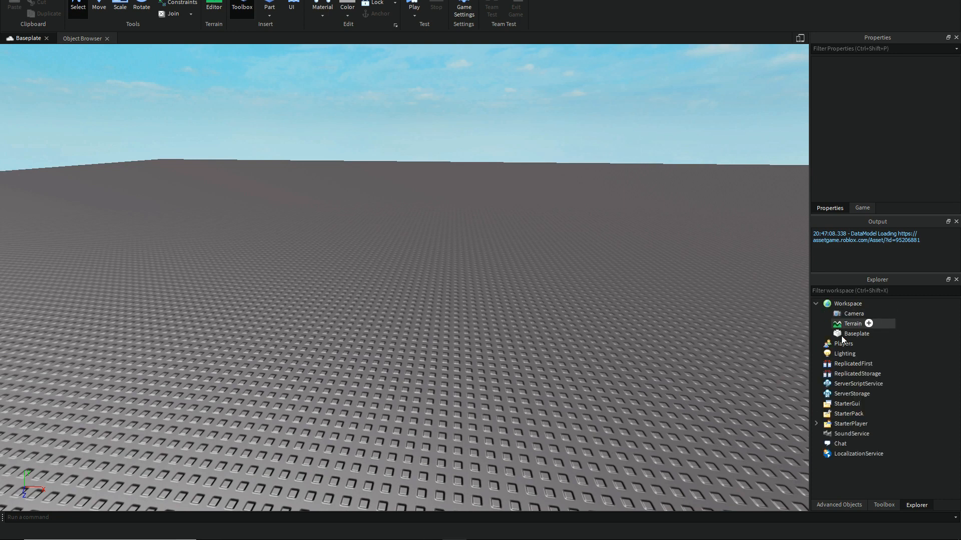
pyautogui.click(817, 424)
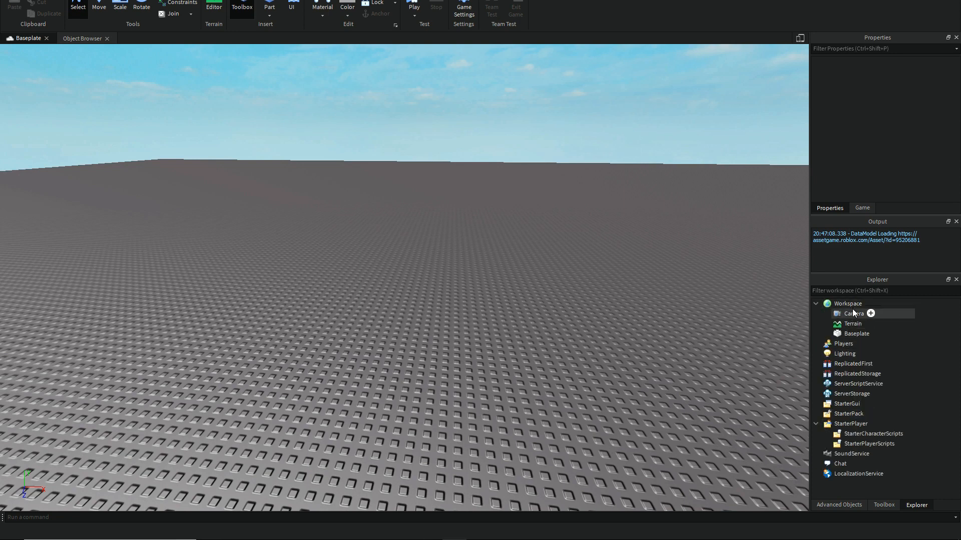
pyautogui.rightClick(848, 303)
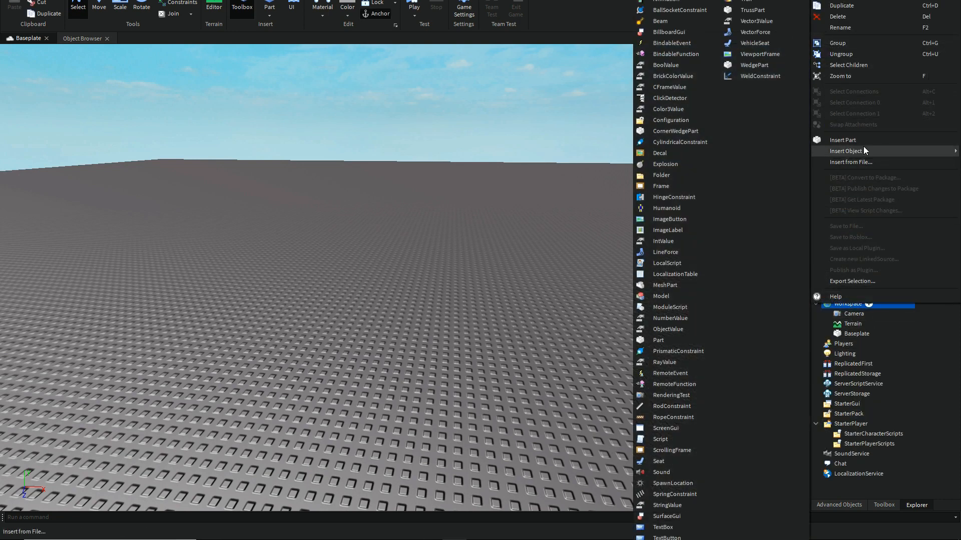
pyautogui.click(841, 140)
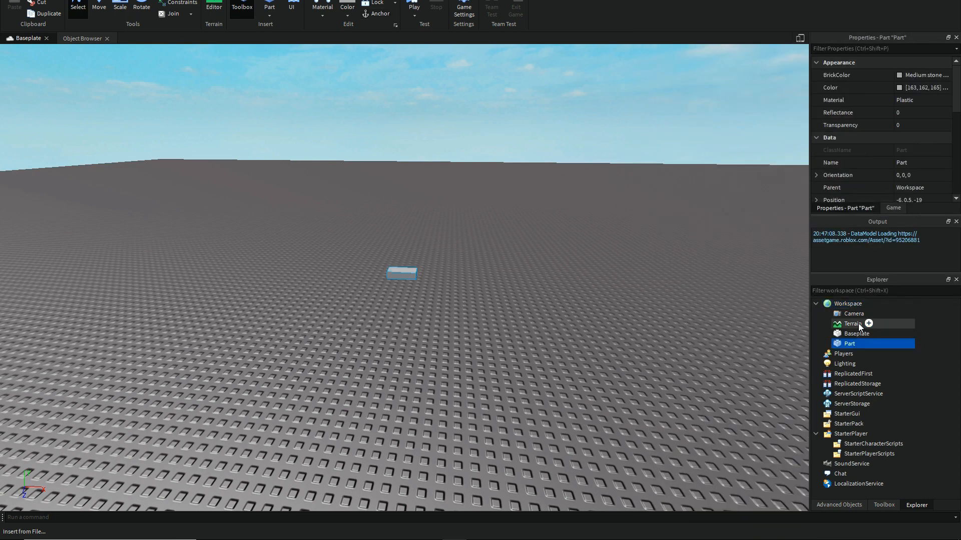
pyautogui.moveTo(878, 151)
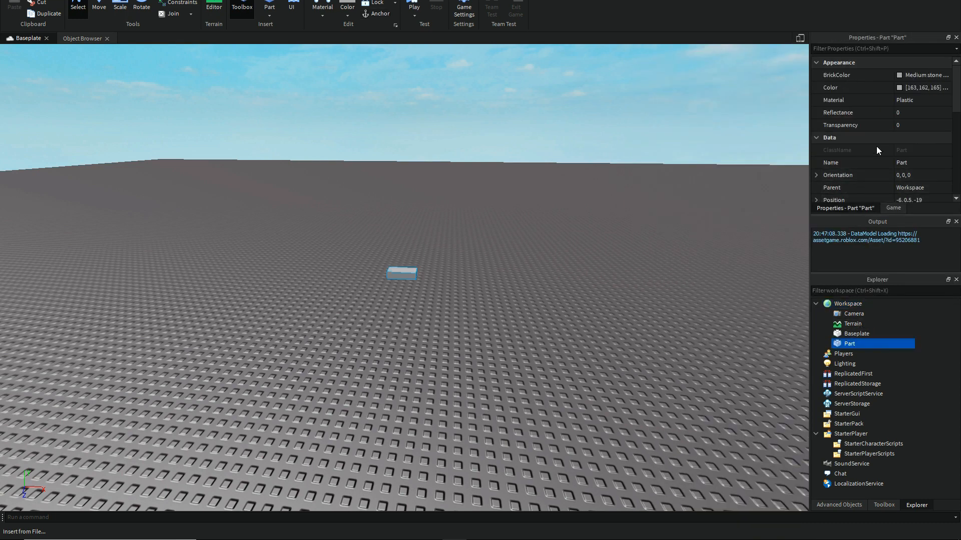
# Rename the new part to 'Block' and bring up the insertable-objects list for Workspace.
pyautogui.doubleClick(916, 163)
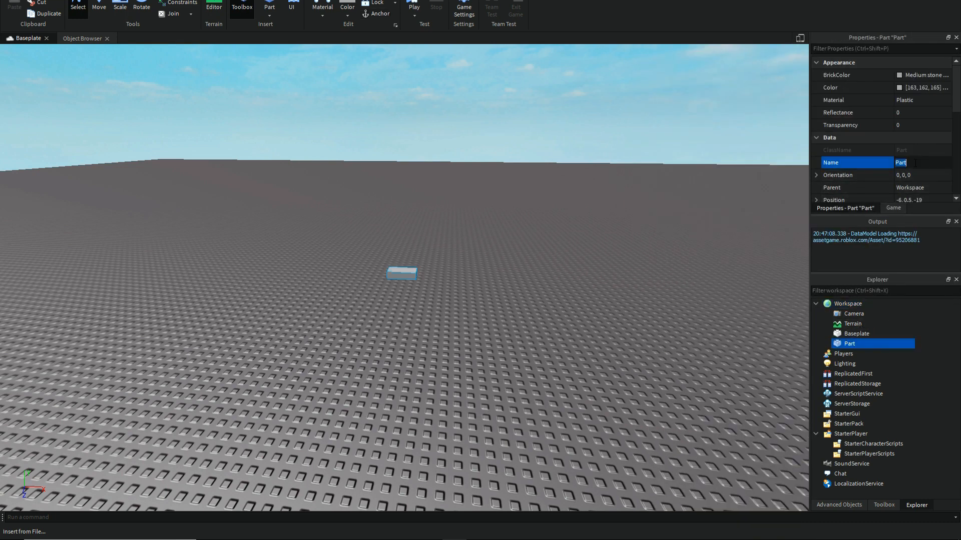
pyautogui.write('Block')
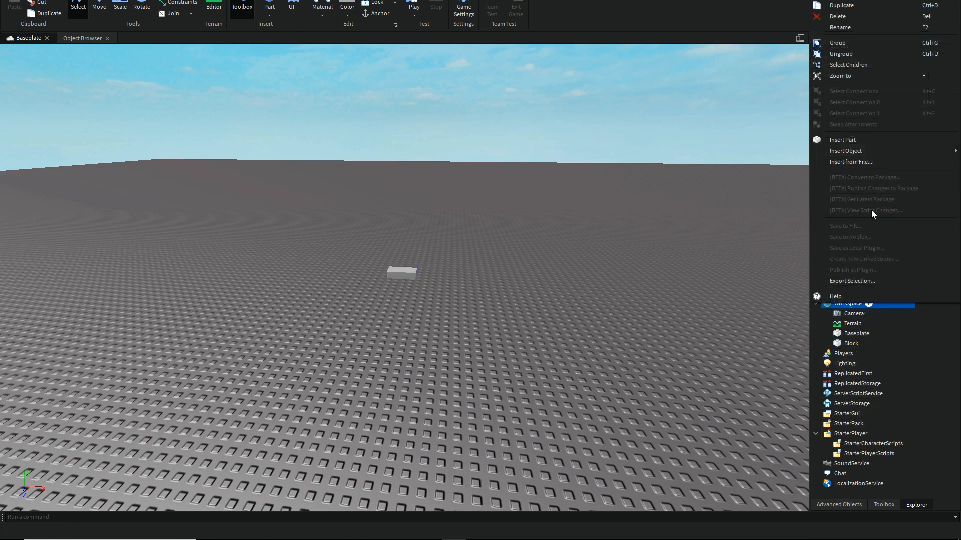
pyautogui.click(847, 151)
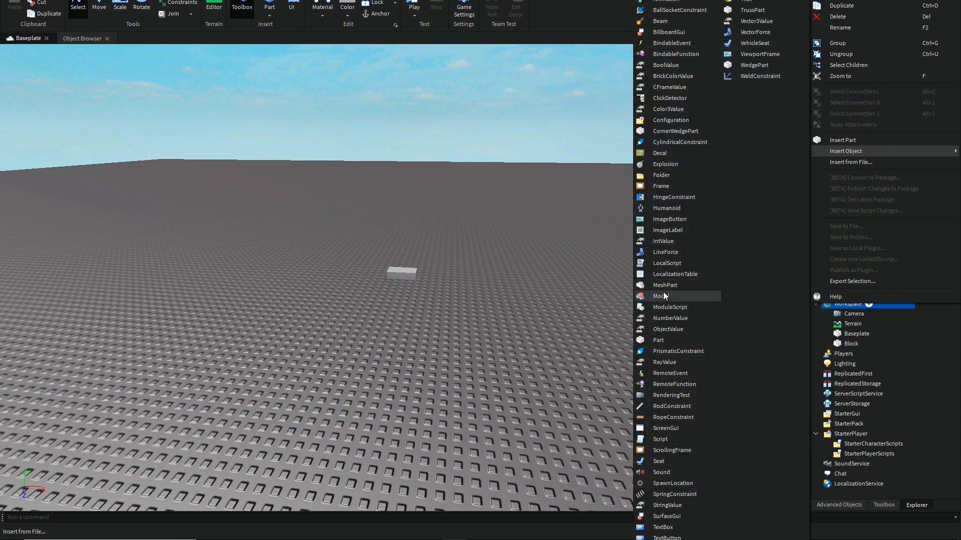
pyautogui.moveTo(690, 285)
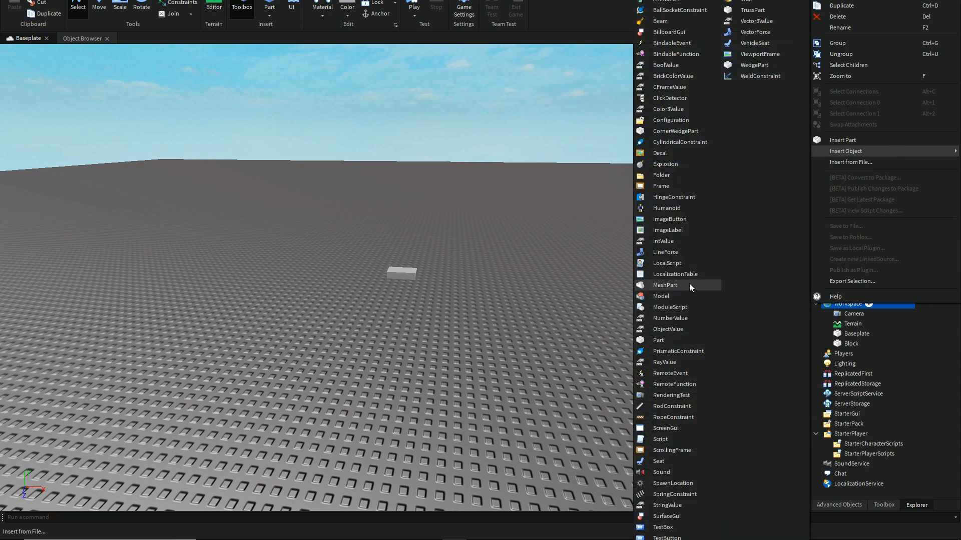
pyautogui.moveTo(654, 438)
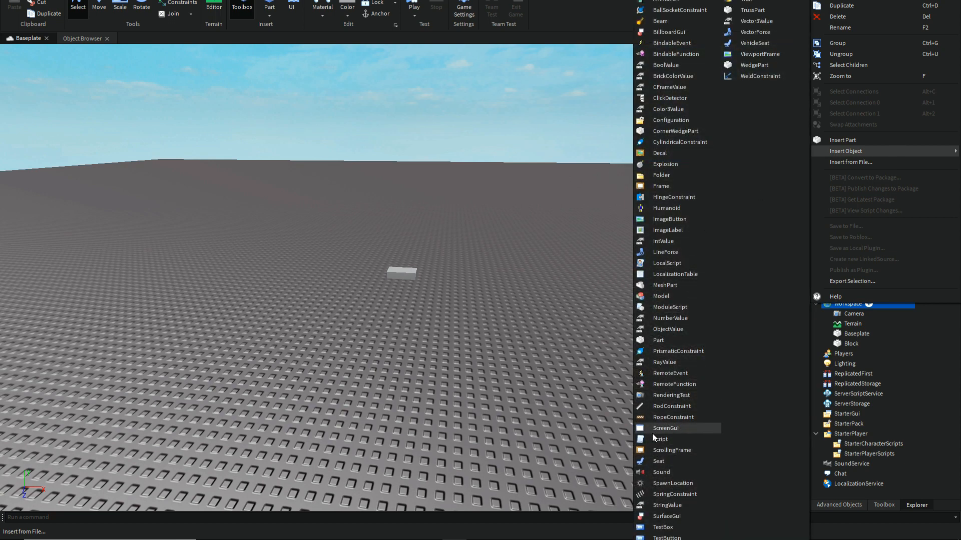
pyautogui.moveTo(660, 439)
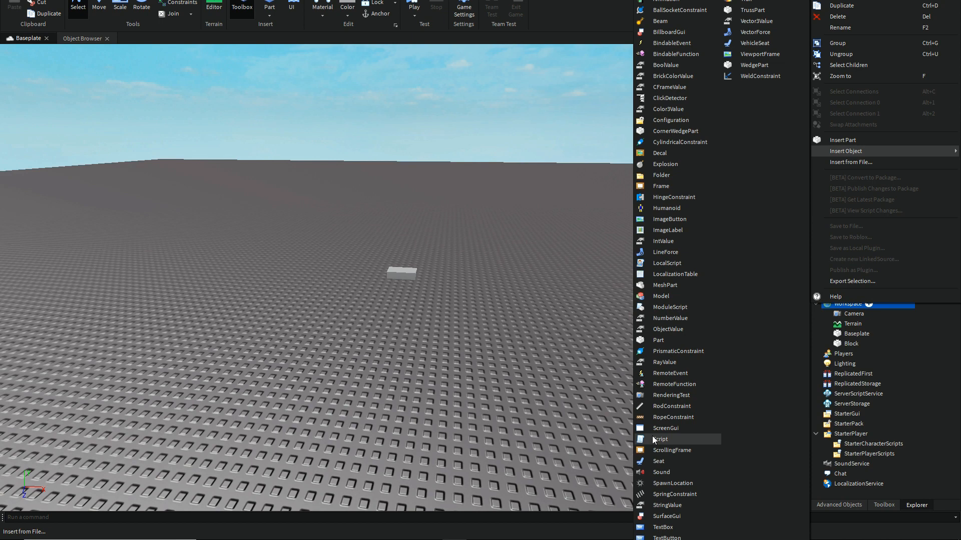
# Add a new Script to Workspace and clear its default hello-world line.
pyautogui.click(662, 439)
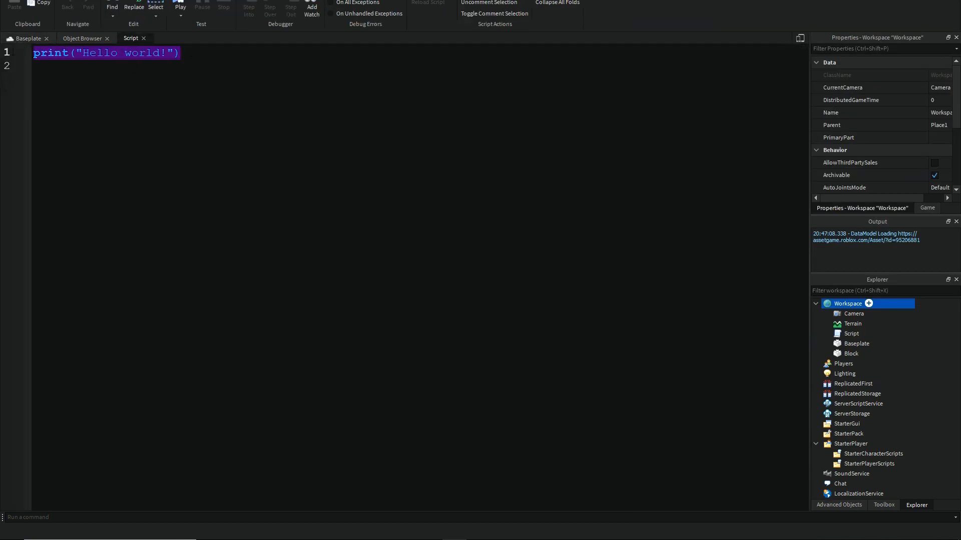
pyautogui.press('Delete')
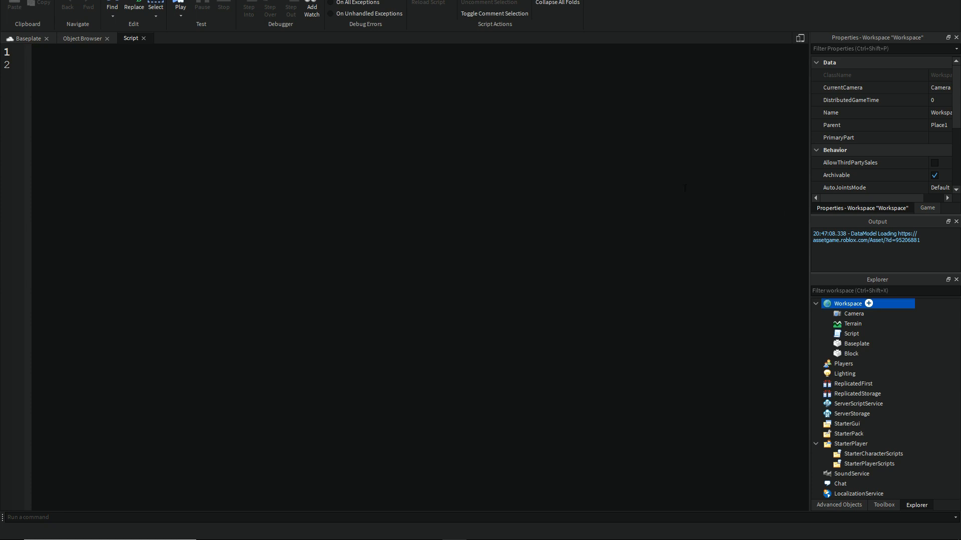
pyautogui.moveTo(520, 161)
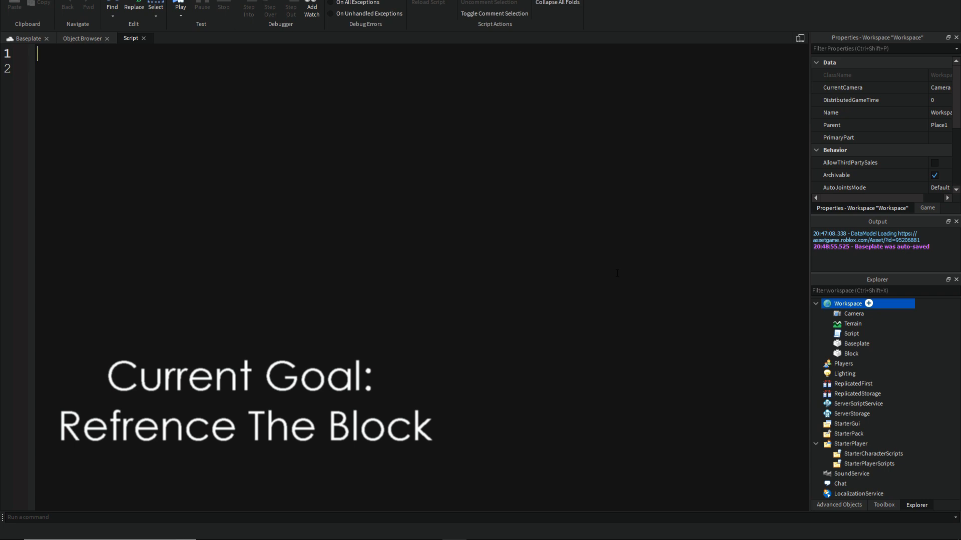
# Write the line game.Workspace.Block:Destroy() using the autocomplete suggestions.
pyautogui.write('game')
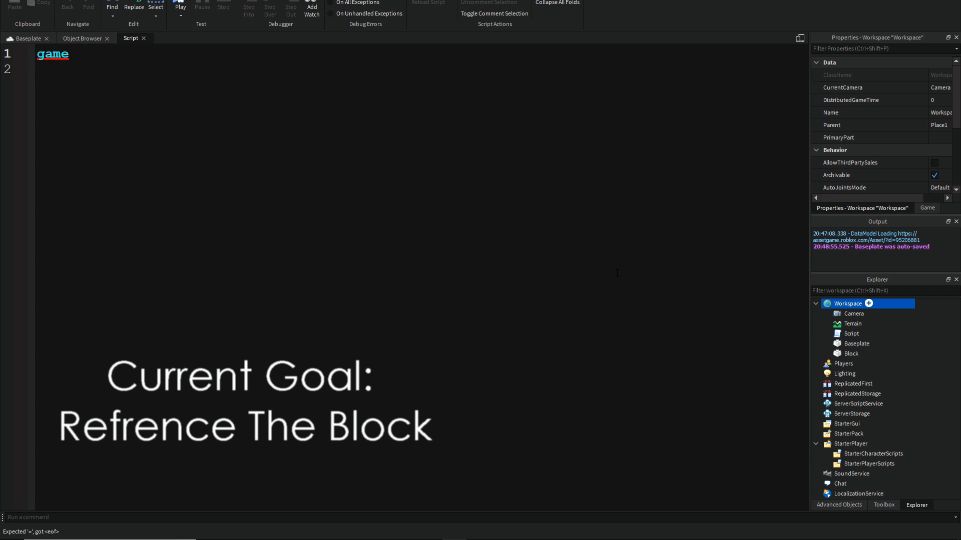
pyautogui.write('.Wo')
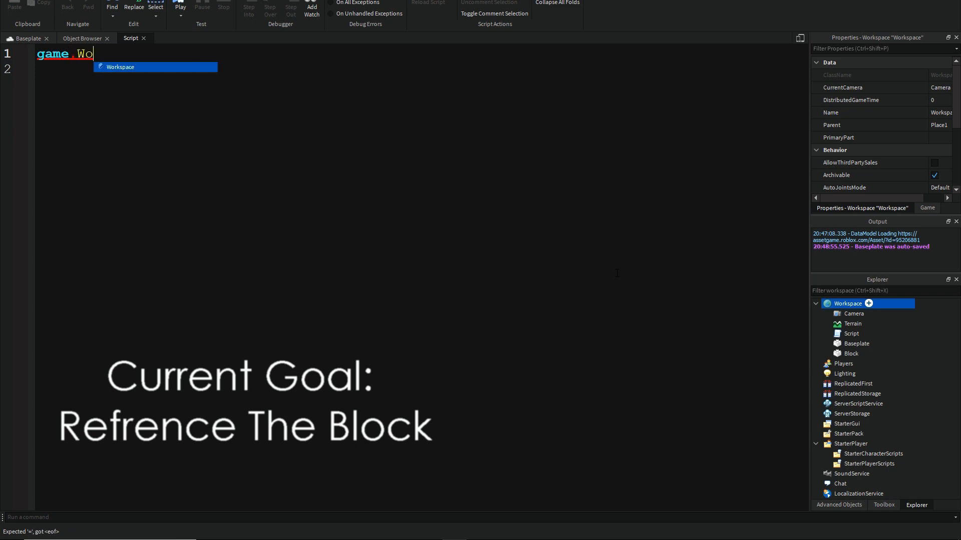
pyautogui.write('rkspace')
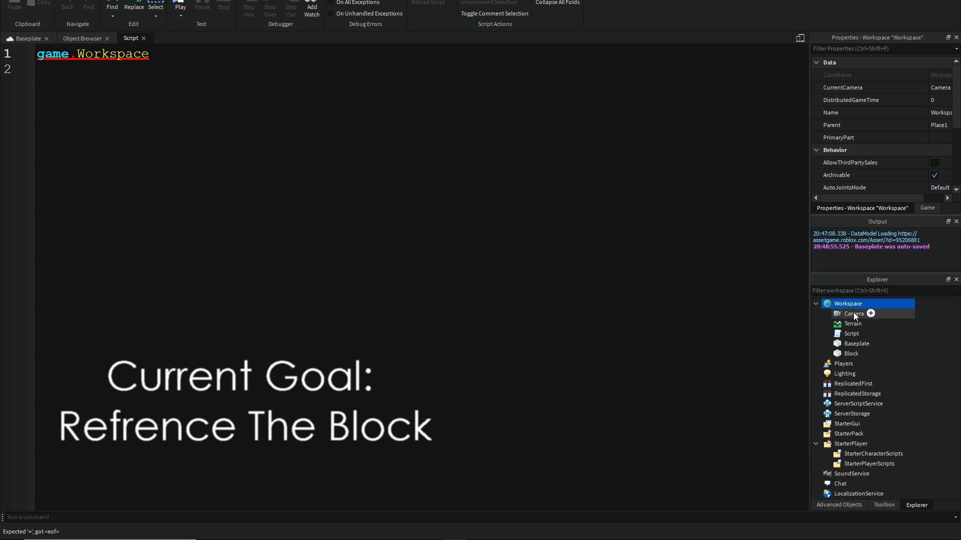
pyautogui.moveTo(847, 303)
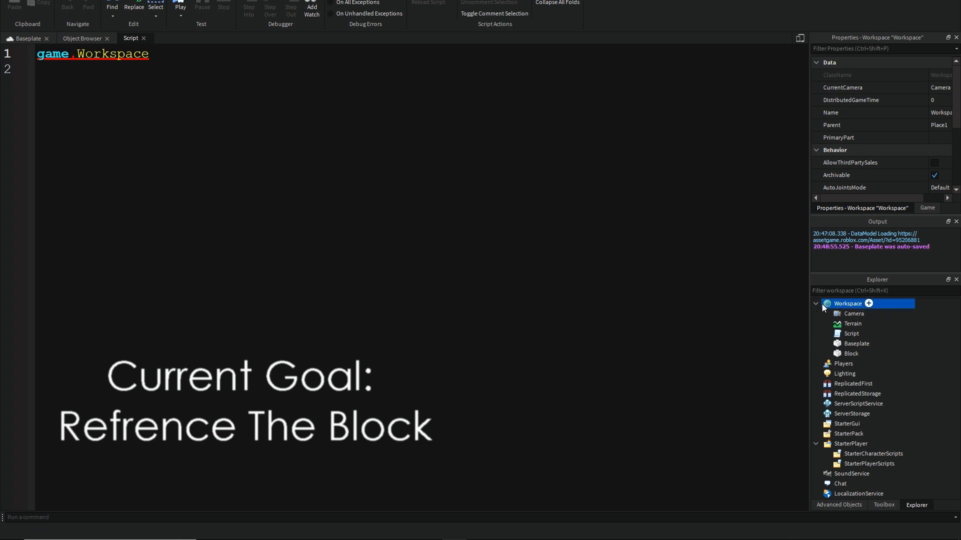
pyautogui.moveTo(190, 69)
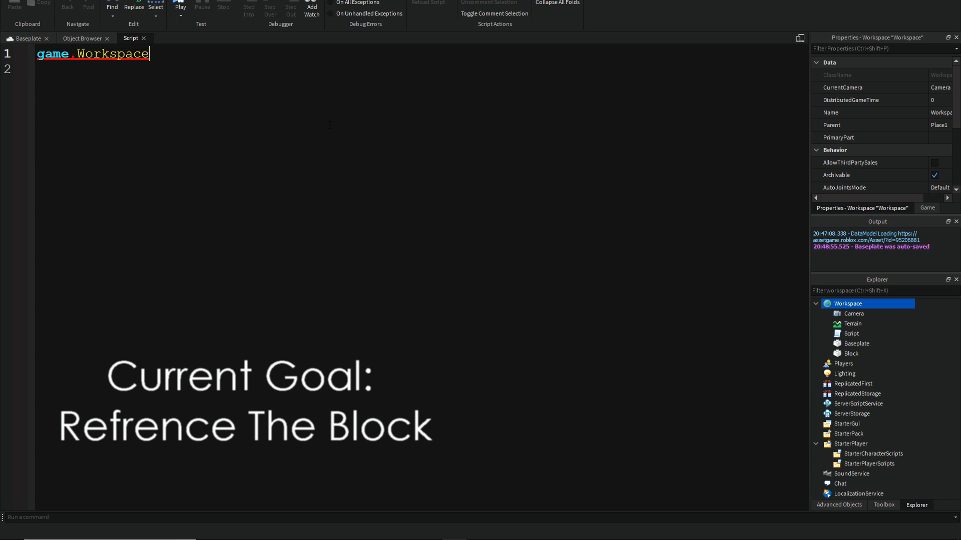
pyautogui.write('.Block')
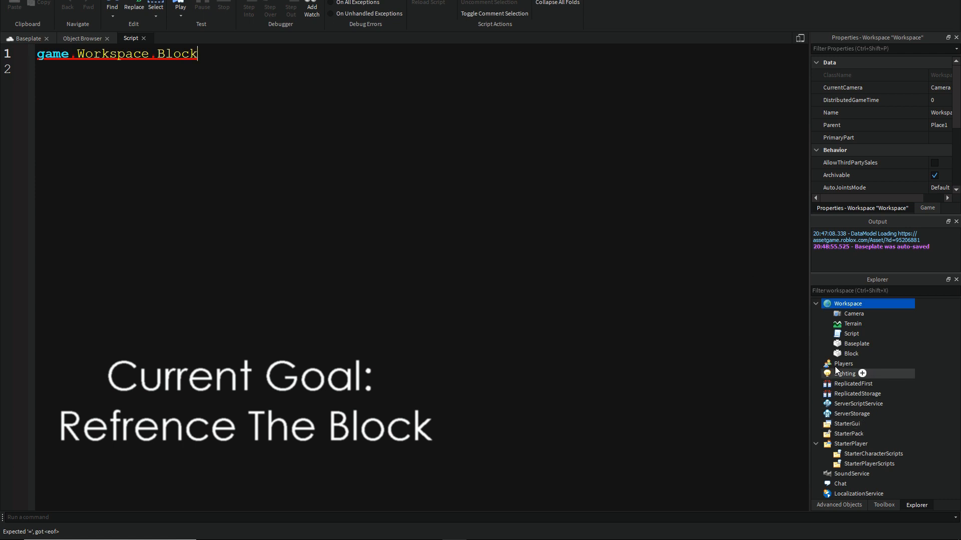
pyautogui.click(850, 353)
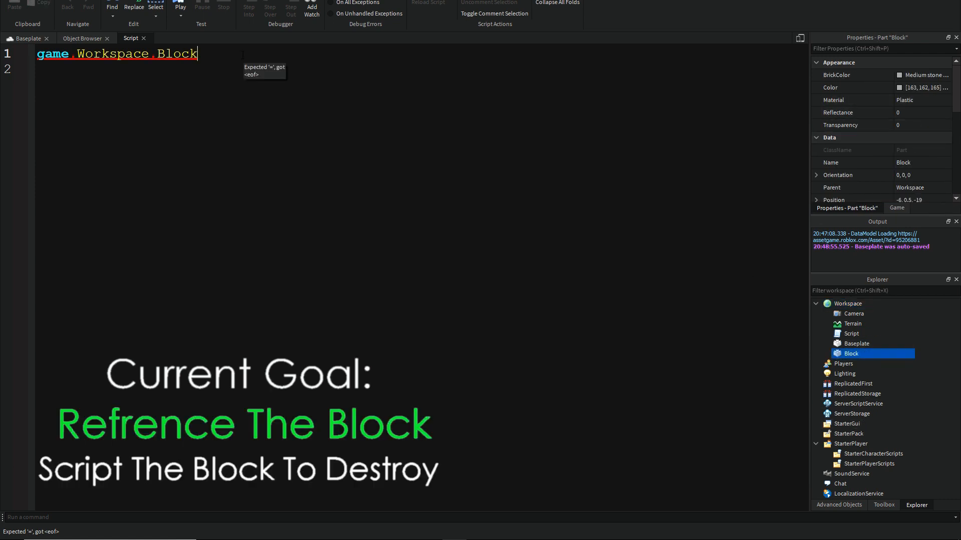
pyautogui.write(':Destroy(')
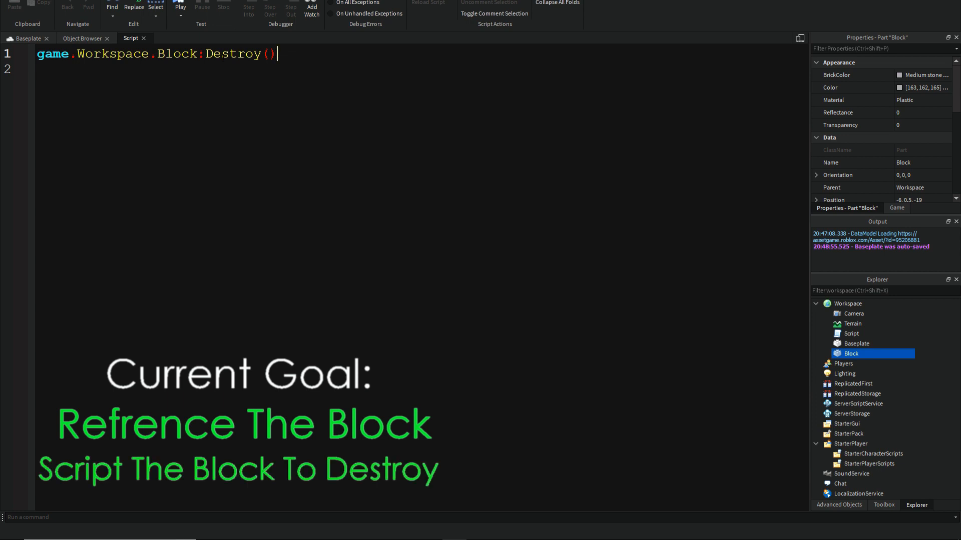
pyautogui.doubleClick(269, 54)
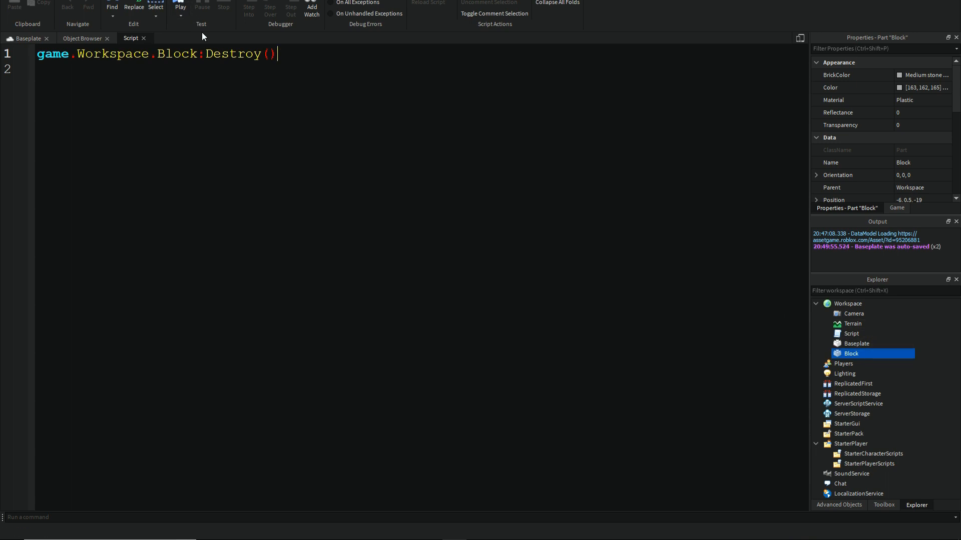
# Return to the Baseplate view and start a Play Here test so the Block is gone at start.
pyautogui.click(27, 39)
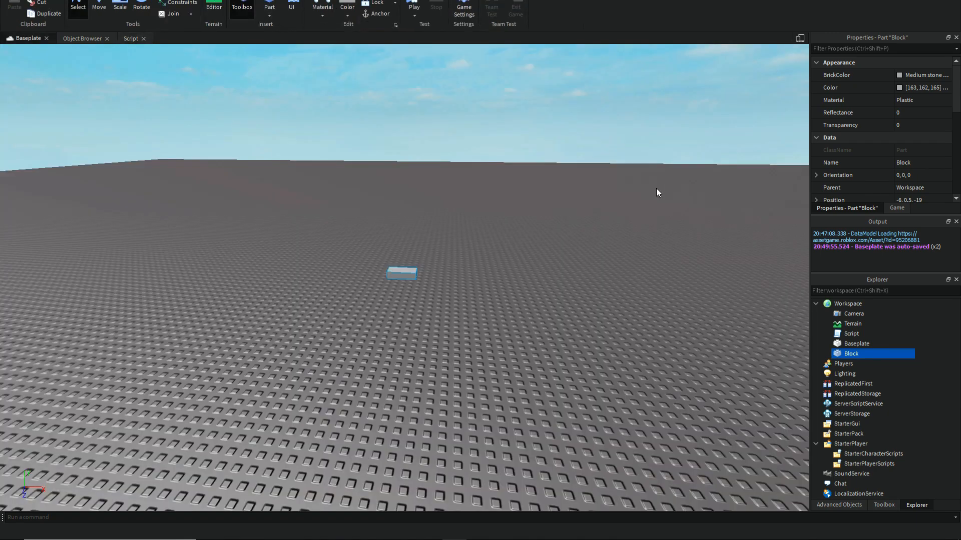
pyautogui.click(413, 9)
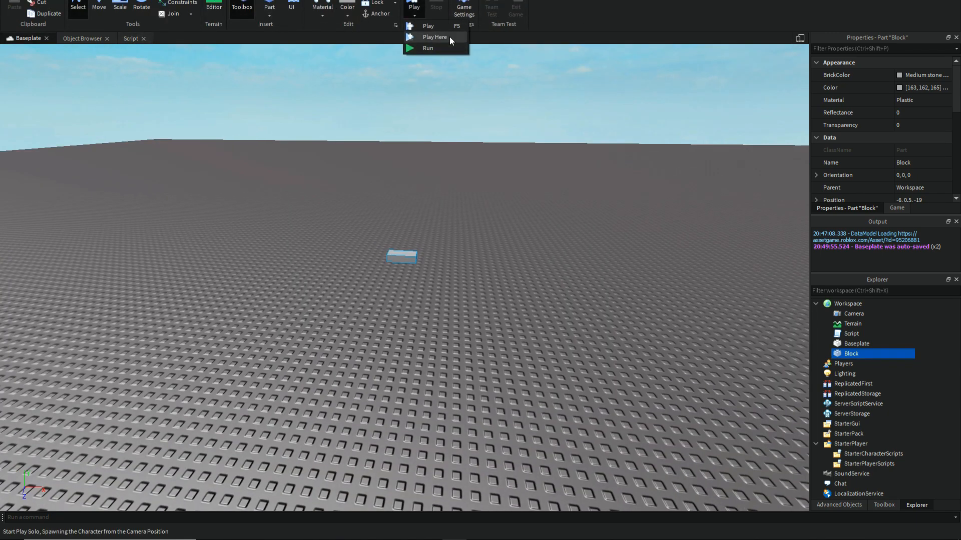
pyautogui.click(435, 37)
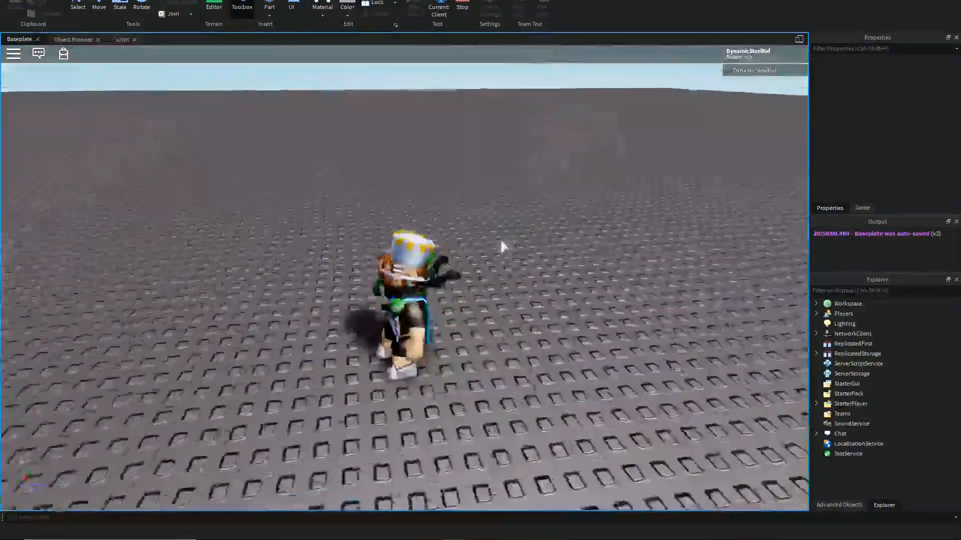
pyautogui.moveTo(462, 7)
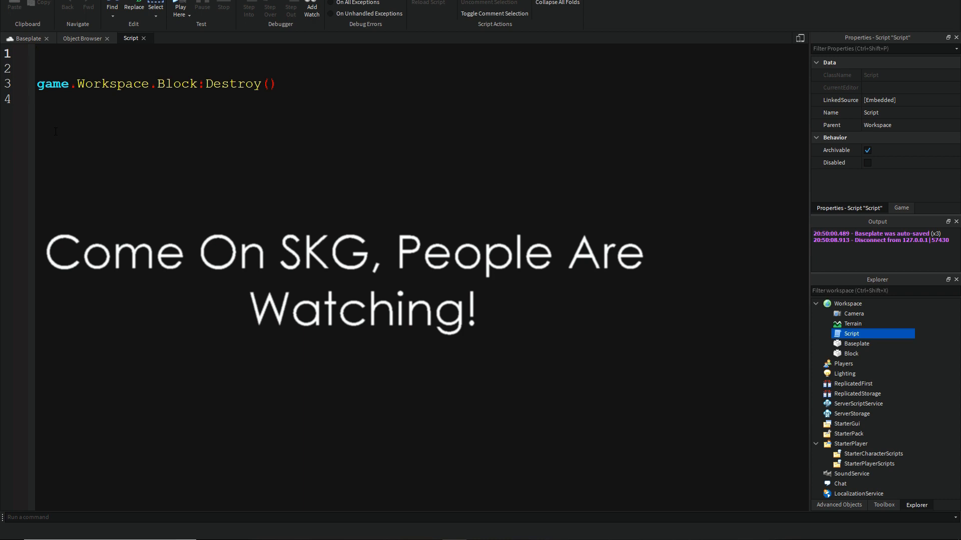
# Add wait(3) above the Destroy line so the Block disappears after 3 seconds.
pyautogui.write('wait()')
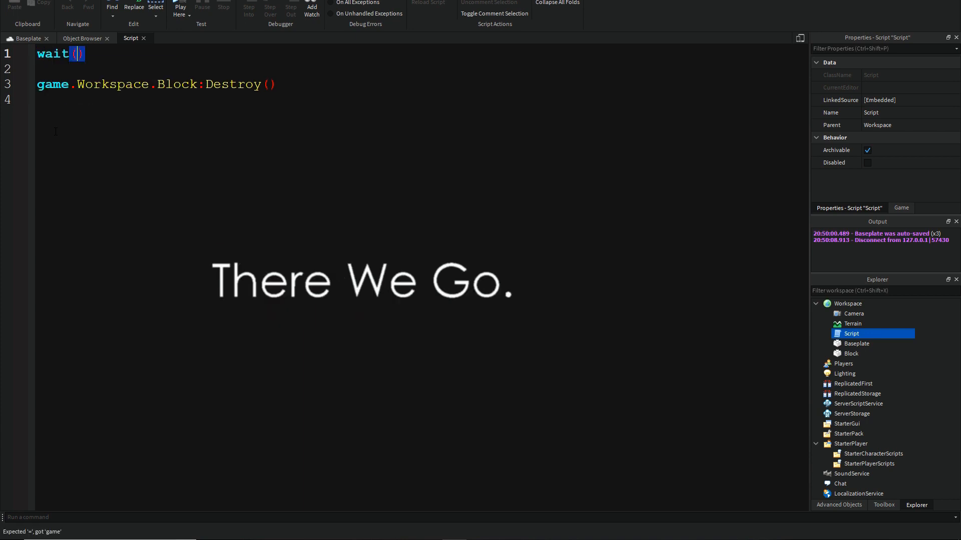
pyautogui.write('3')
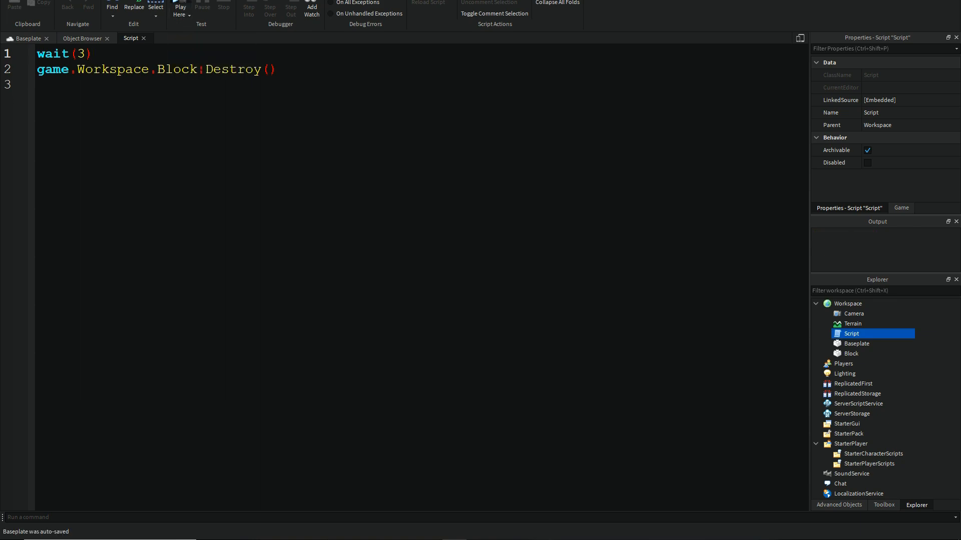
pyautogui.click(414, 8)
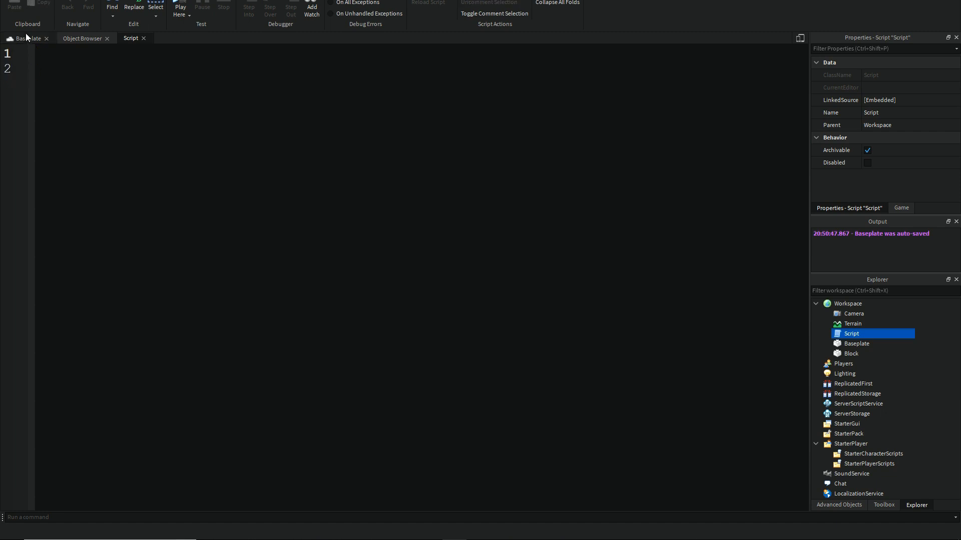
# Switch from the script to the 3D baseplate scene where the Block is present again.
pyautogui.click(28, 38)
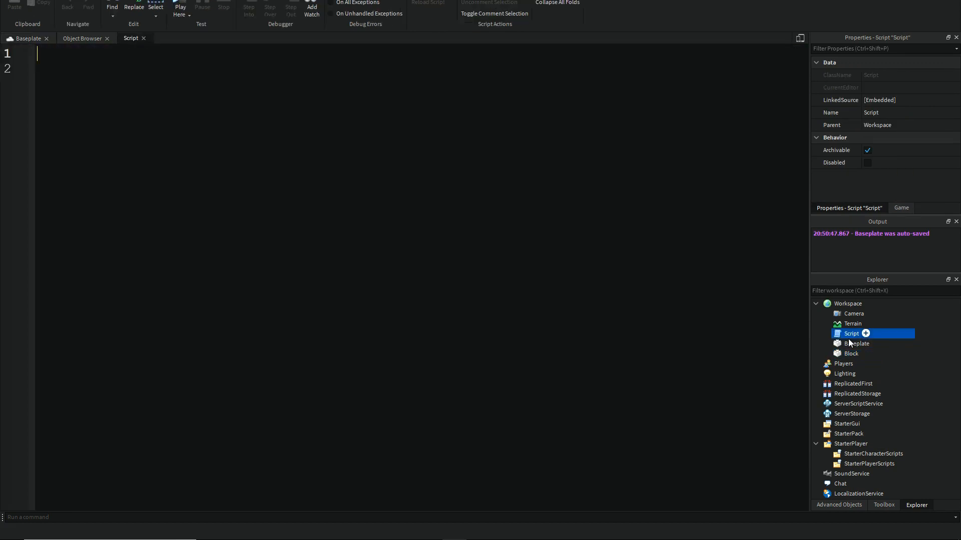
pyautogui.moveTo(26, 56)
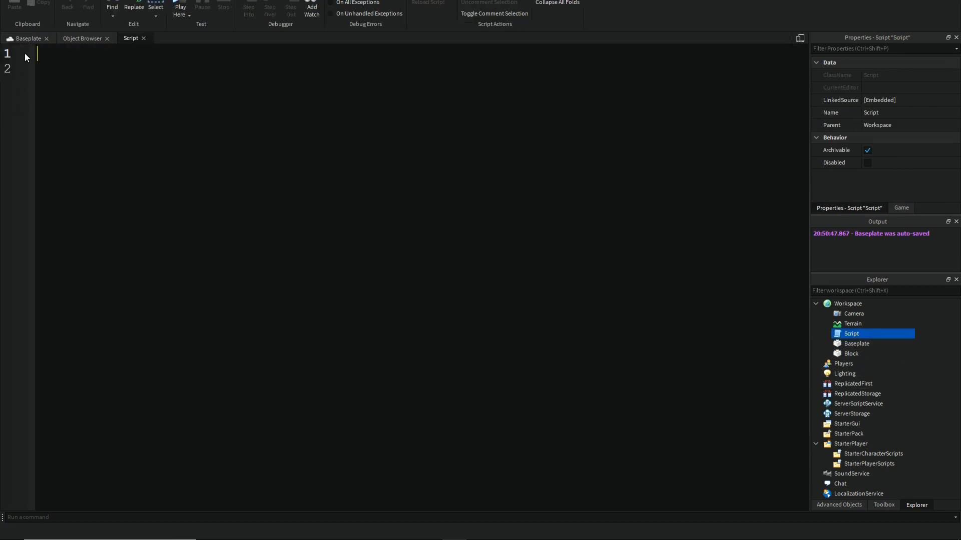
pyautogui.click(27, 38)
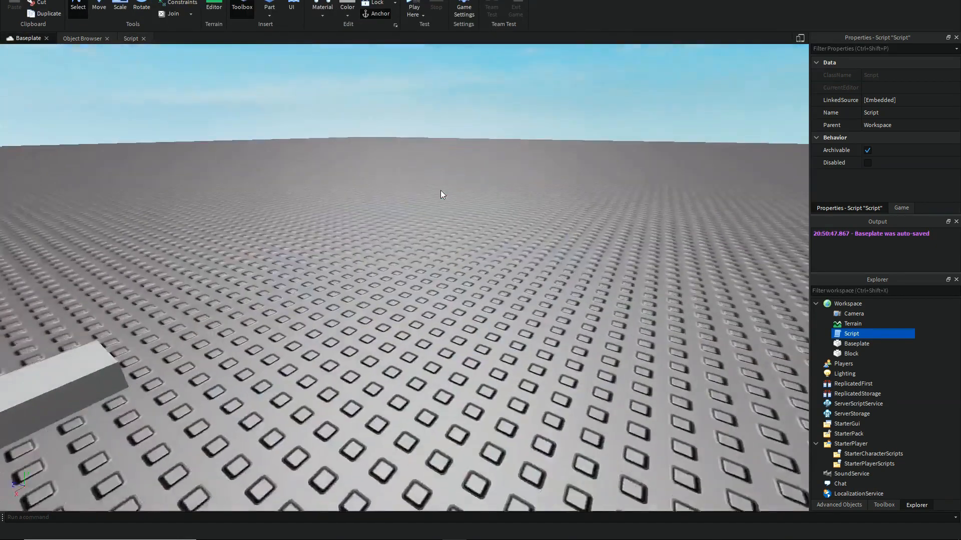